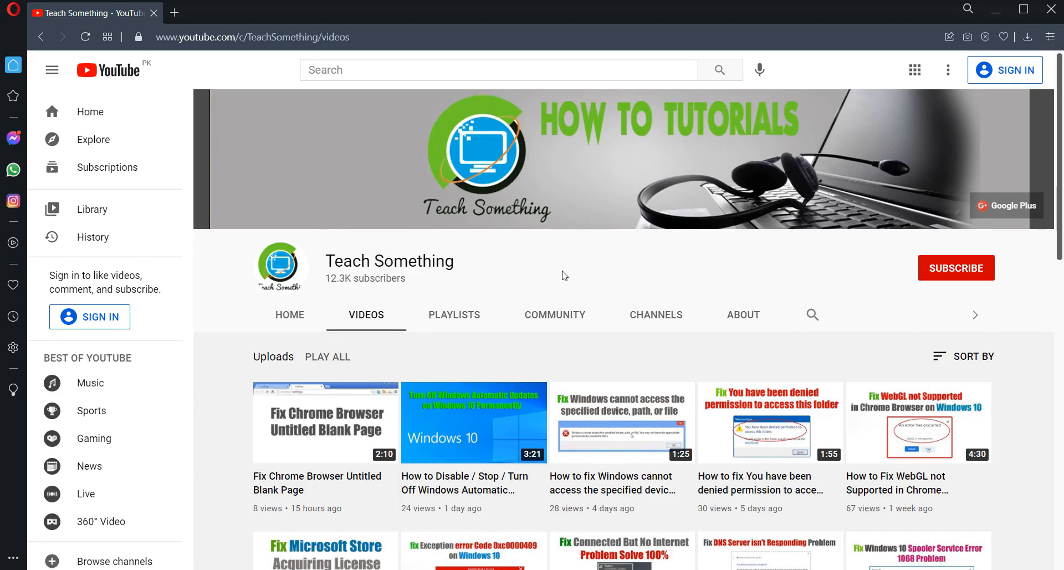
Check the Wondershare Filmora9 desktop shortcut's context menu for the Run as administrator option.
text(Fix Missing "Run as administrator" Option In Context Menu)
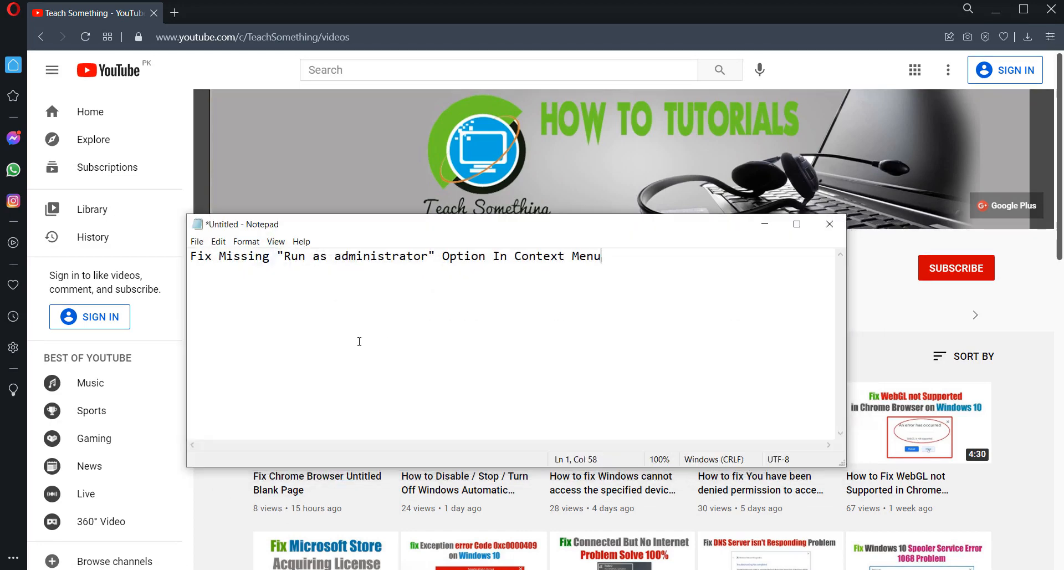
mouse_move(373, 268)
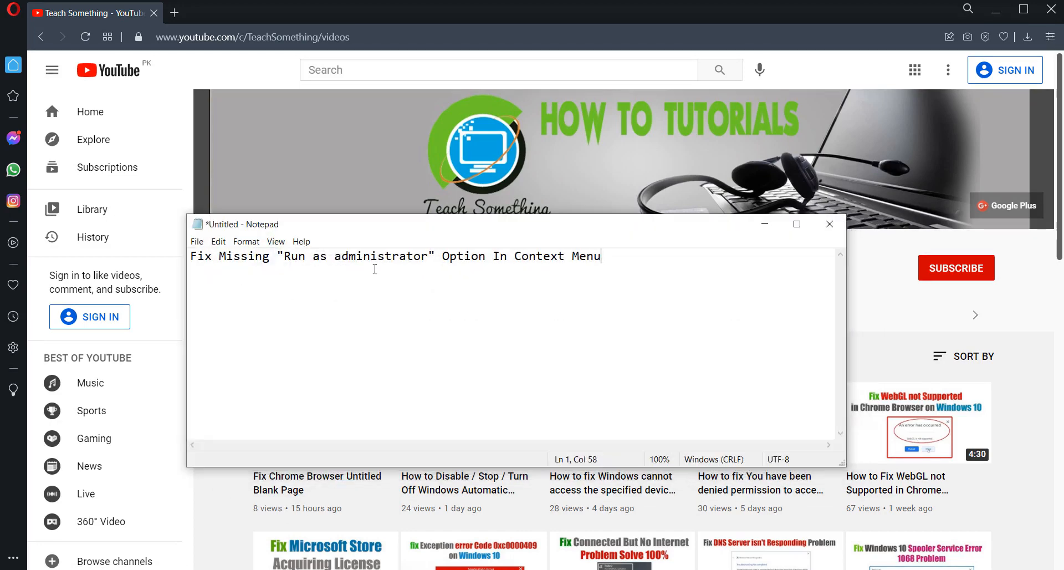
mouse_move(734, 261)
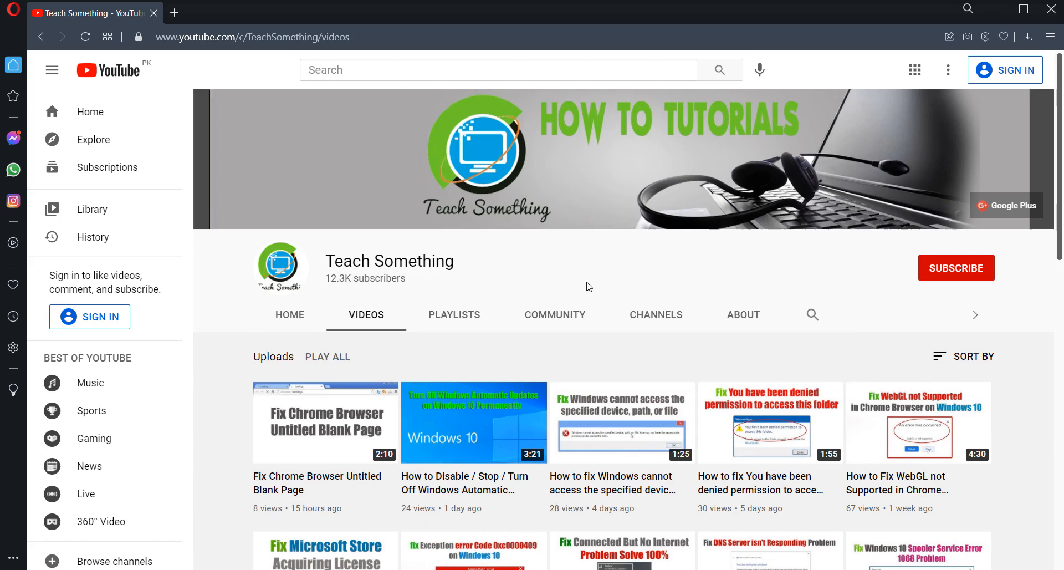
mouse_move(976, 274)
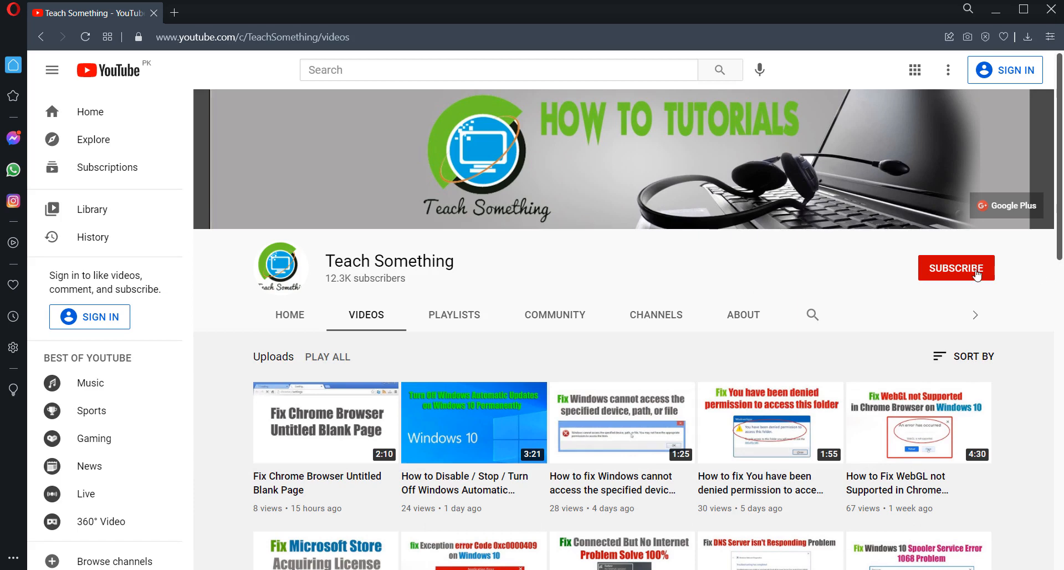
mouse_move(791, 273)
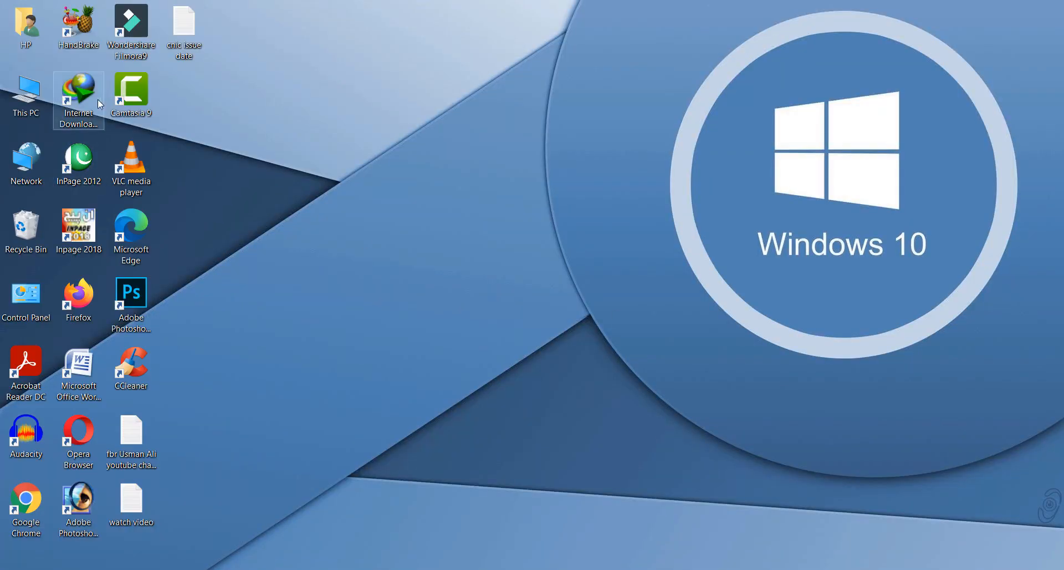
right_click(131, 27)
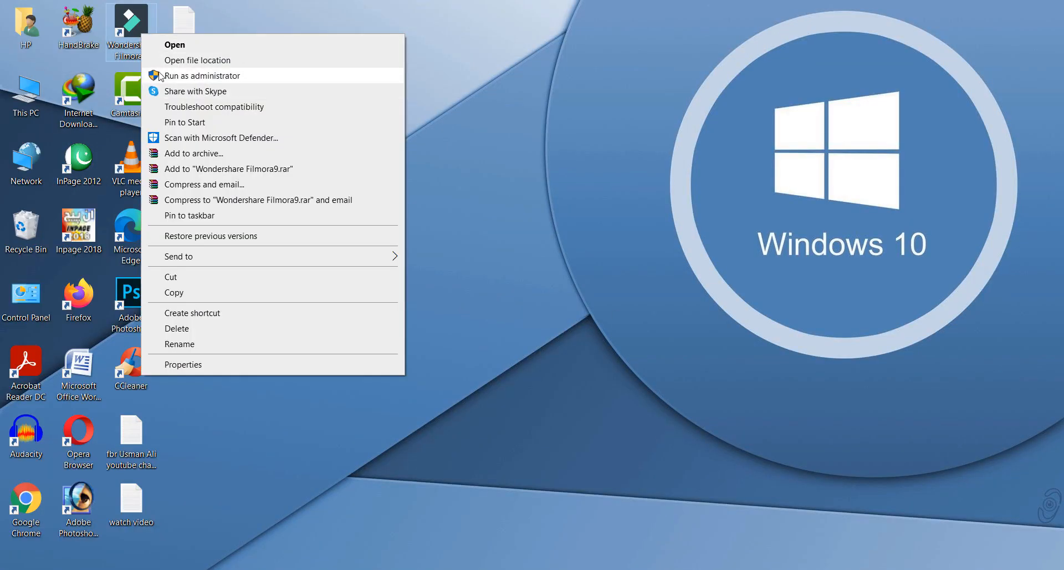
mouse_move(219, 80)
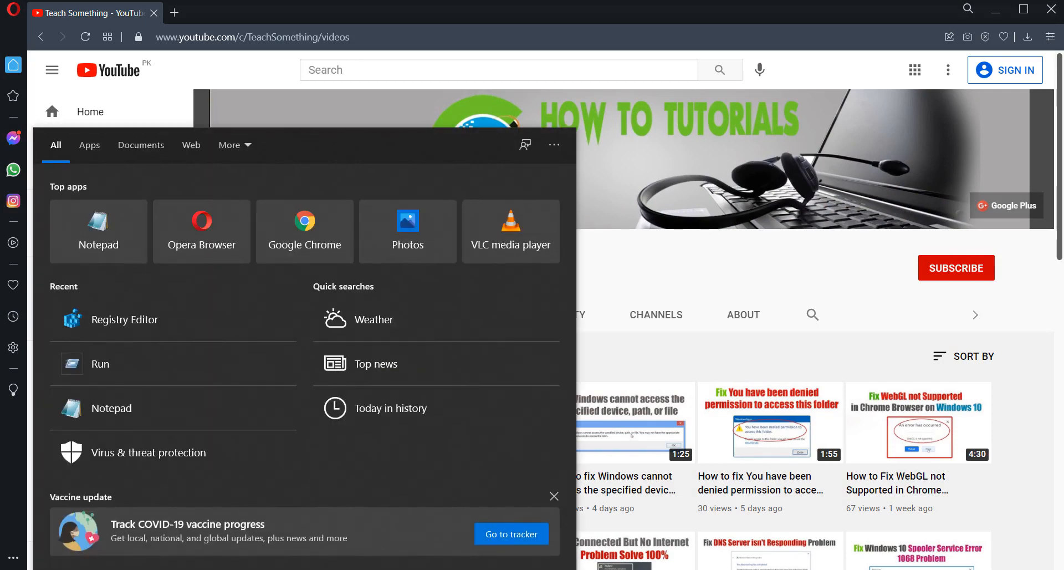
Launch the netplwiz User Accounts tool from a Windows search.
text(netplwiz)
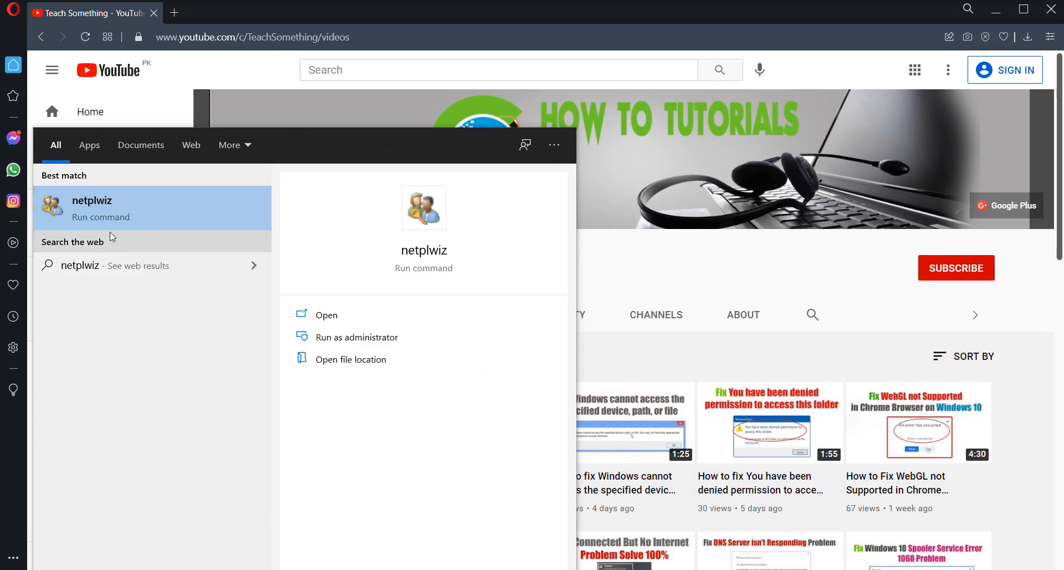
click(326, 313)
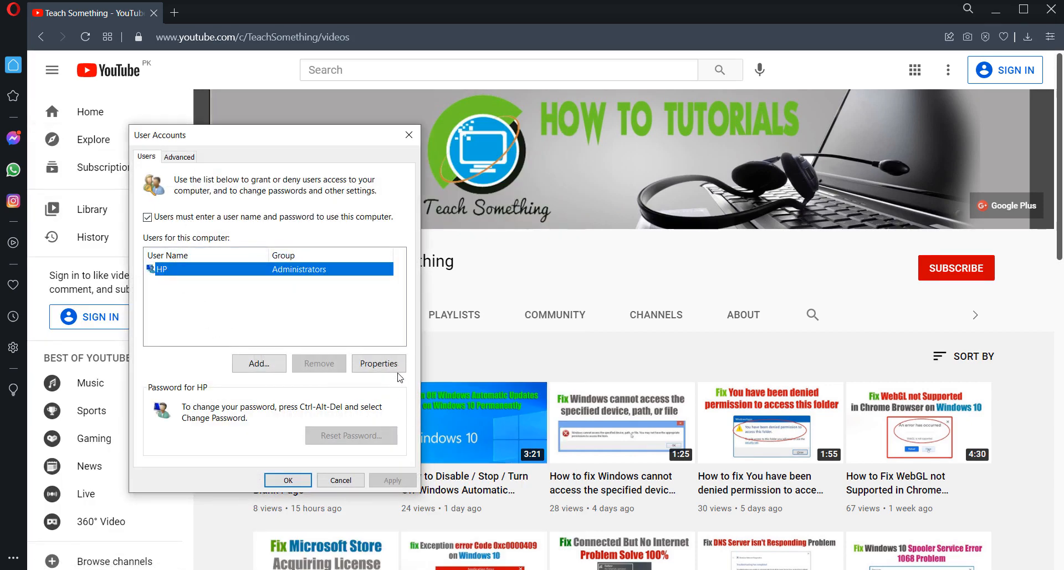
Confirm the HP account's group membership as Administrator, apply it, and close User Accounts.
click(379, 362)
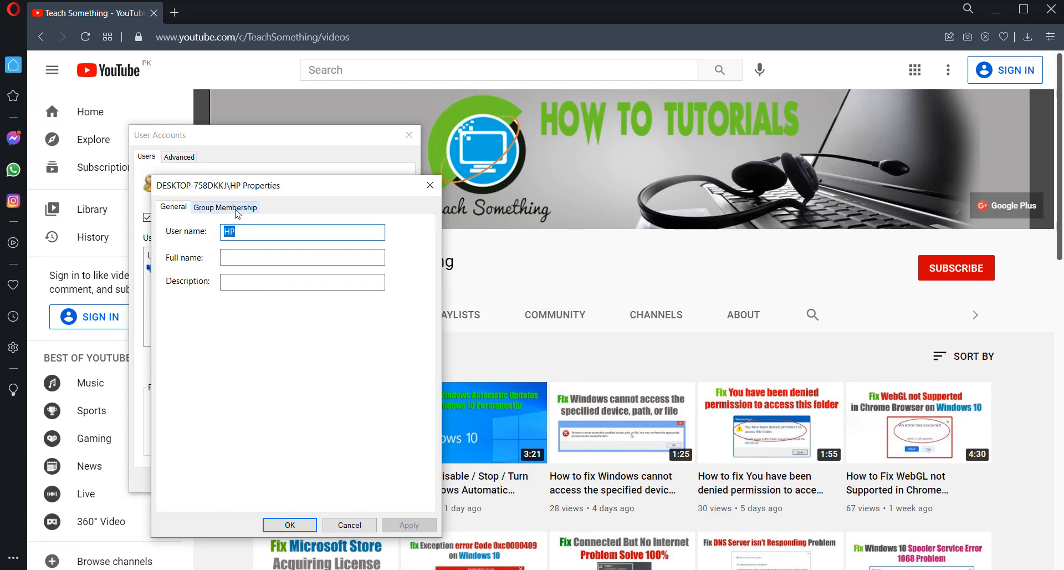
click(225, 208)
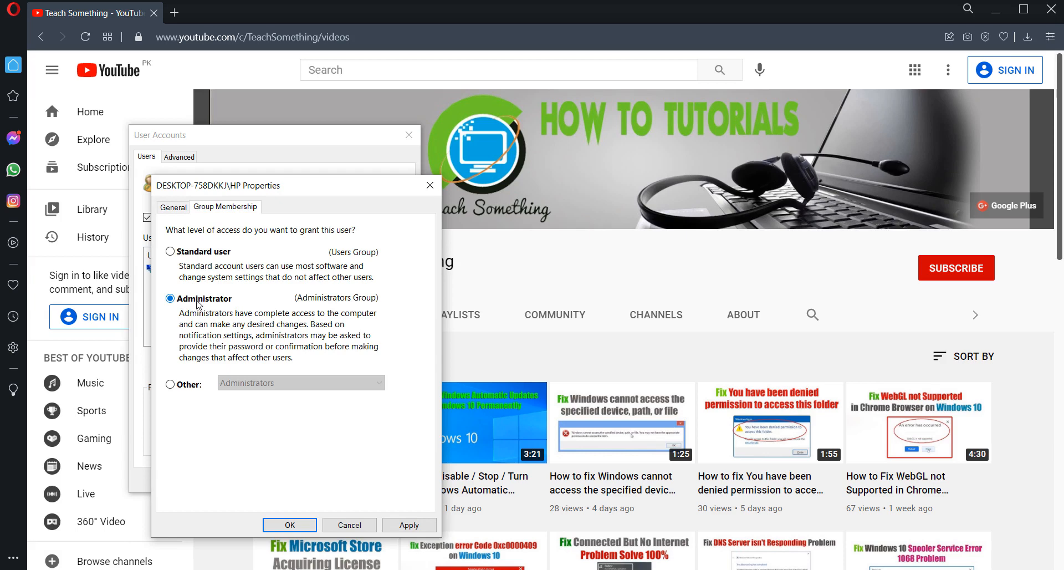
mouse_move(409, 524)
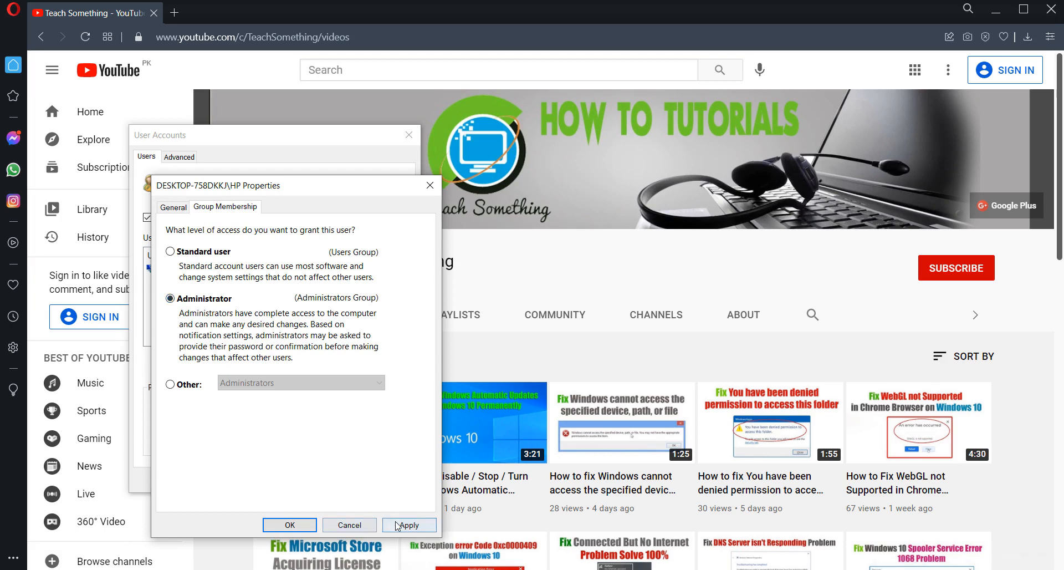
click(290, 524)
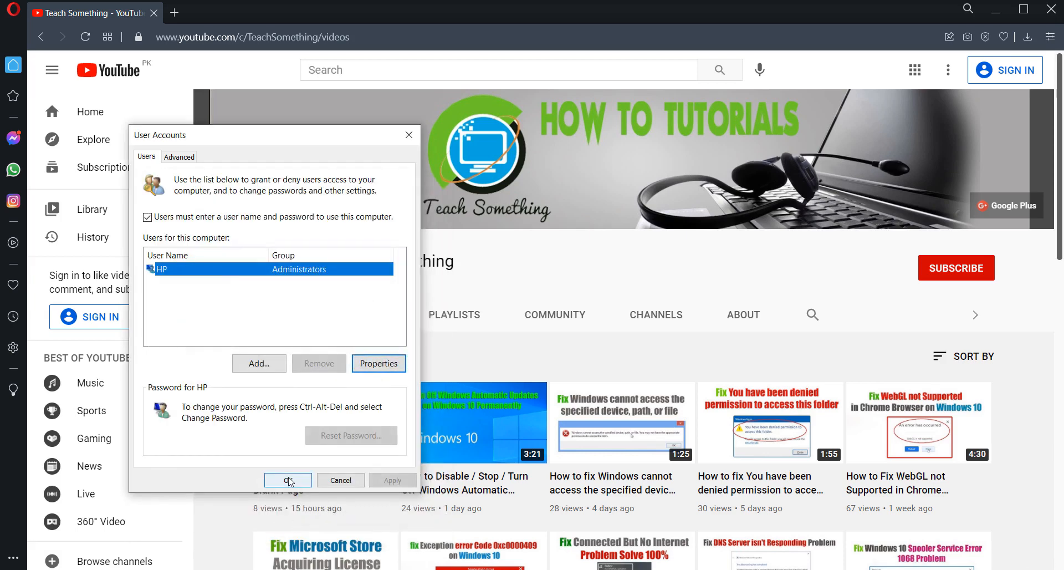
click(289, 480)
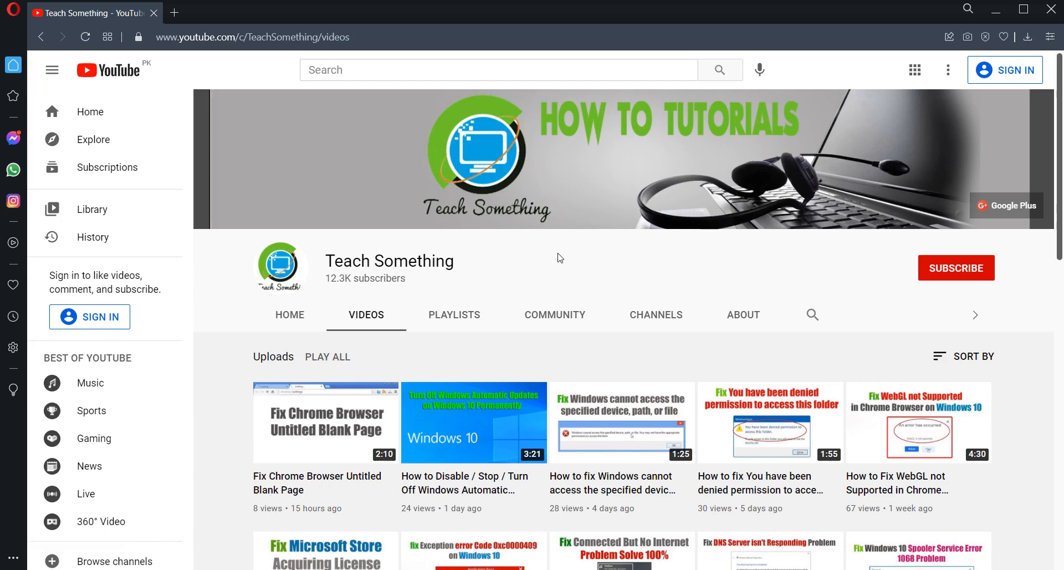
mouse_move(559, 257)
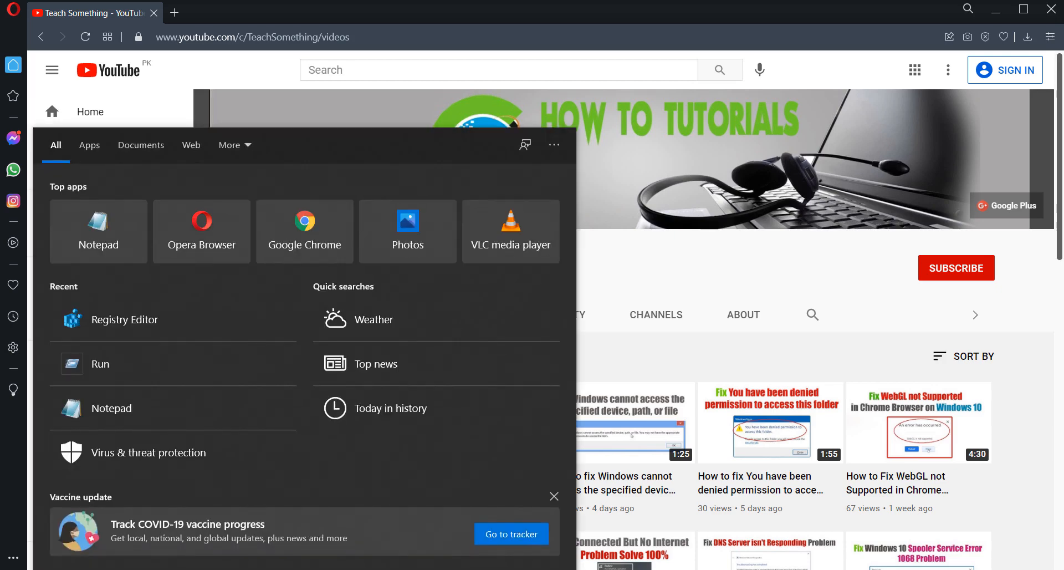
Launch Command Prompt with administrator rights from a Windows search.
text(comm)
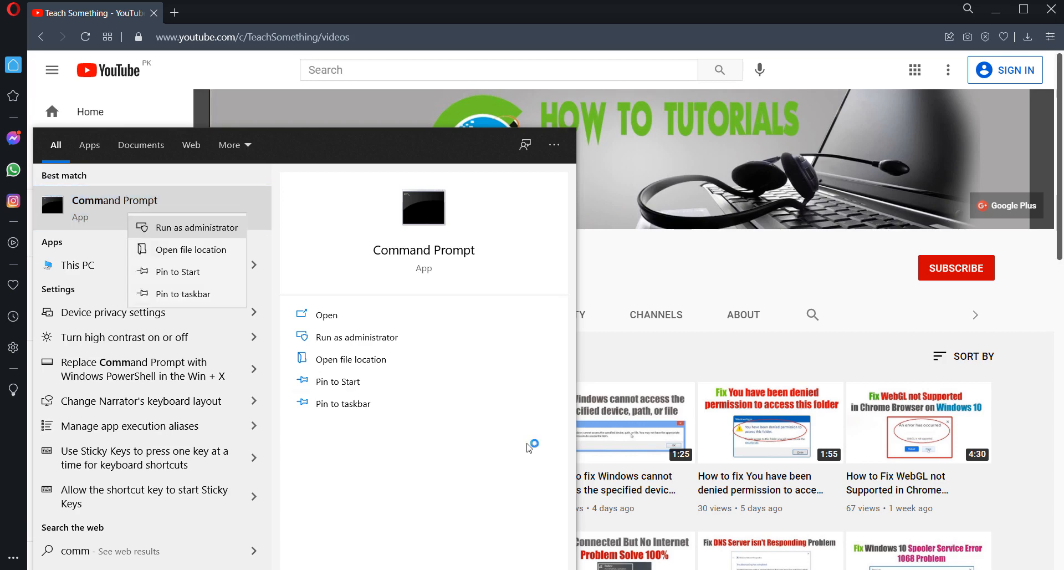
click(206, 226)
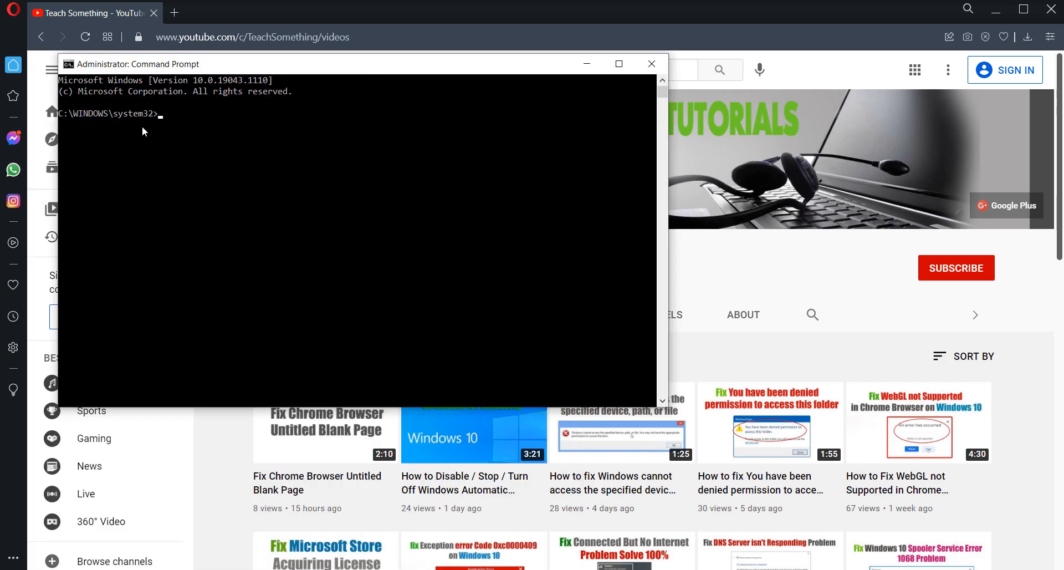
mouse_move(302, 300)
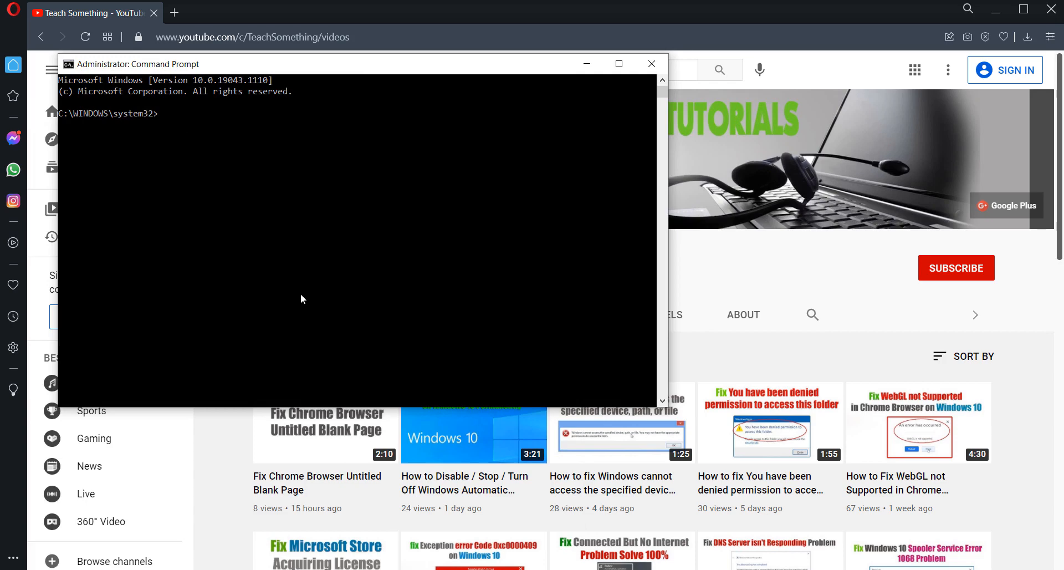
Run sfc /scannow in the elevated Command Prompt to verify system files.
text(sfc)
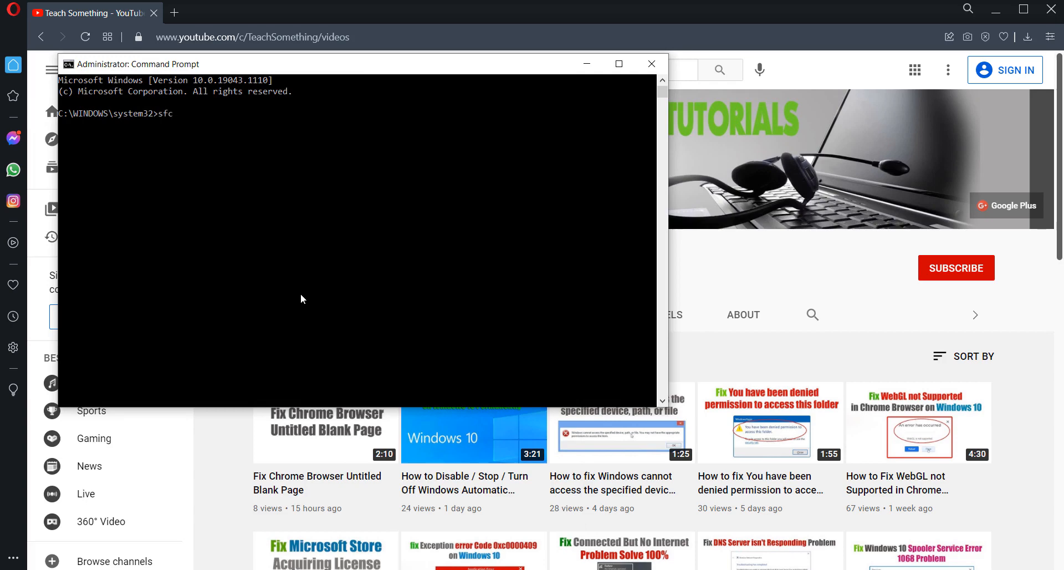
text(/scann)
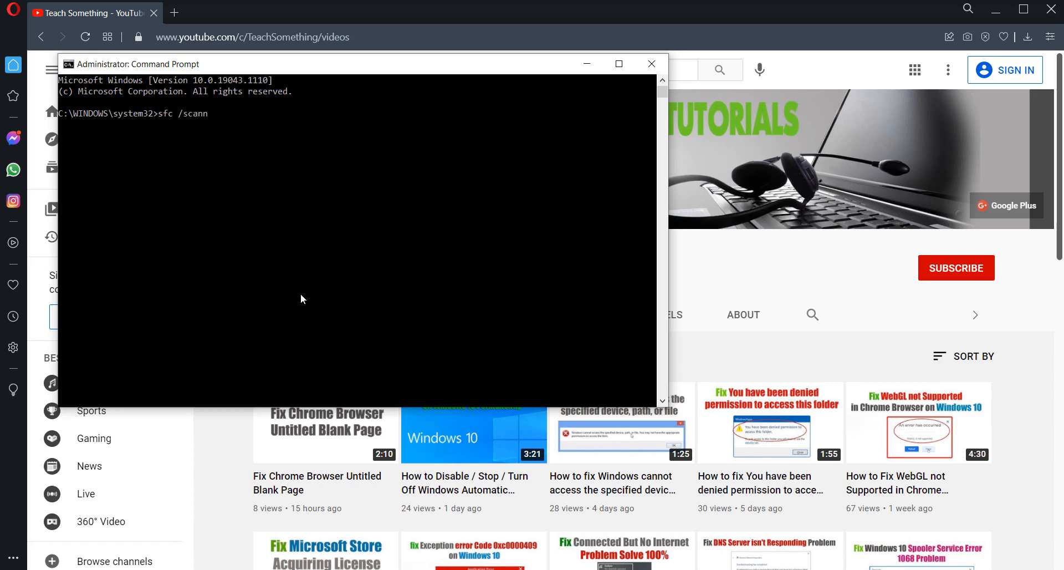
text(ow)
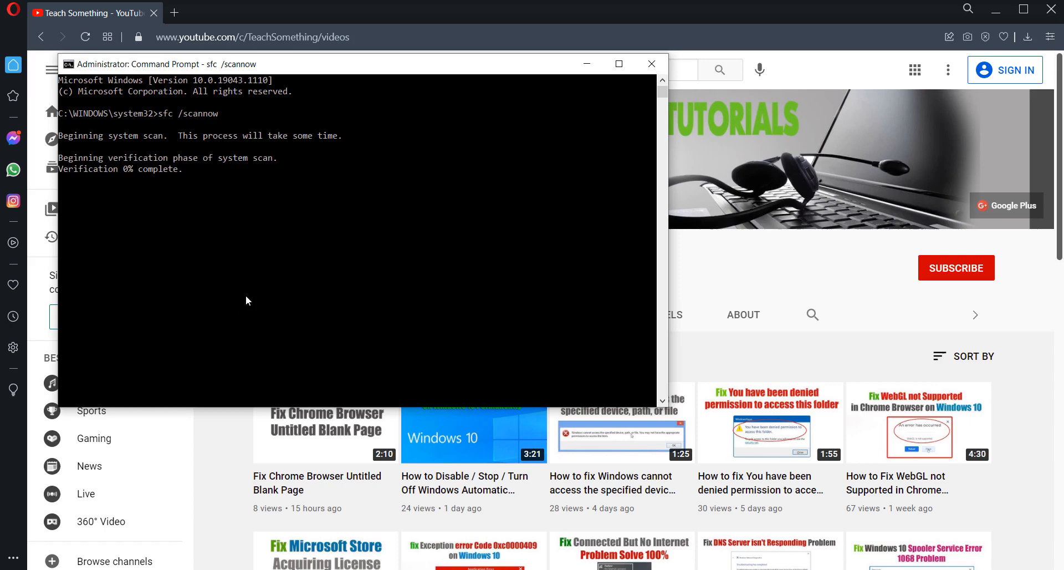
mouse_move(125, 180)
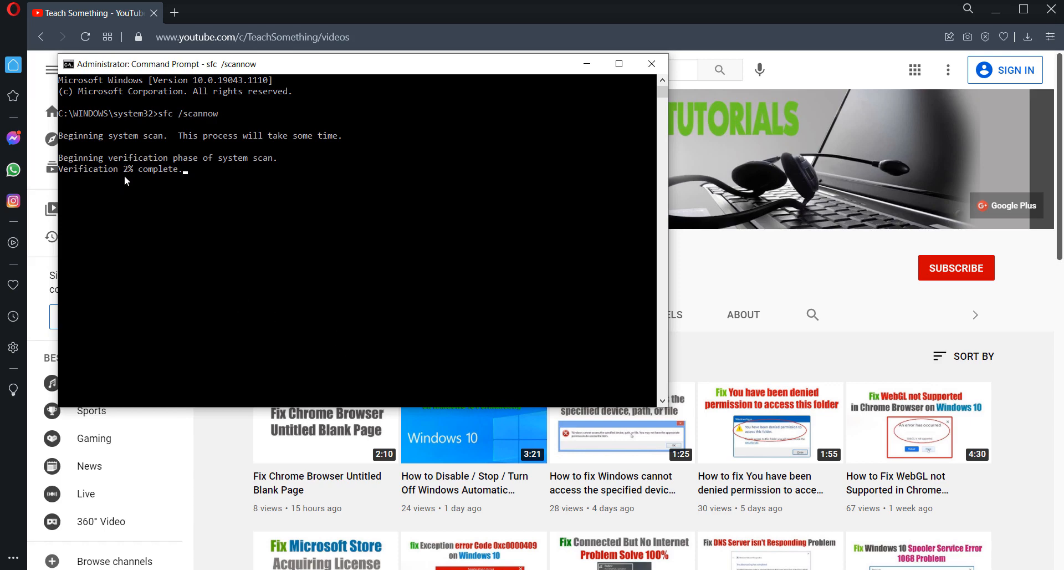
mouse_move(191, 216)
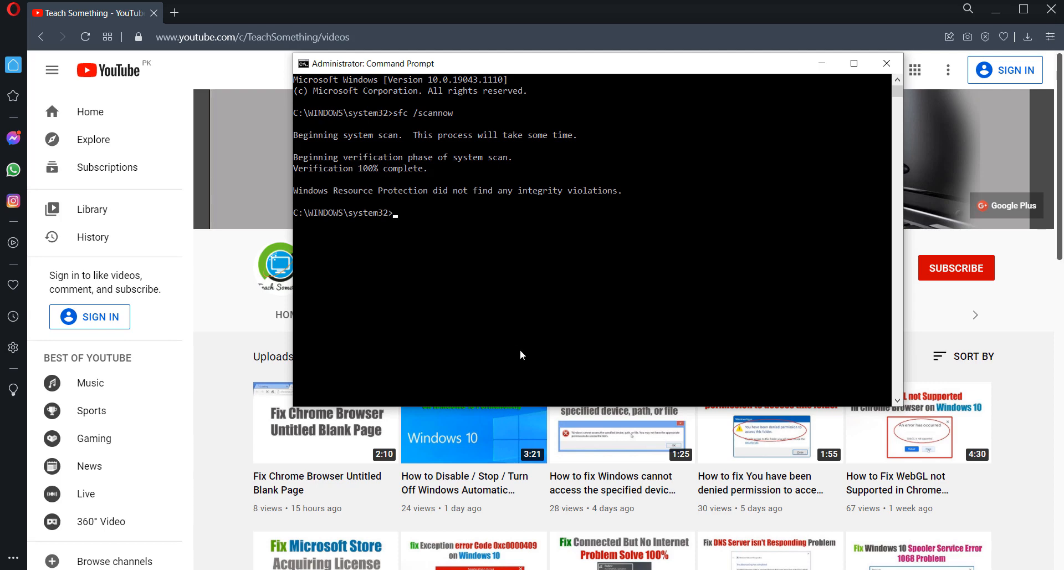
mouse_move(474, 278)
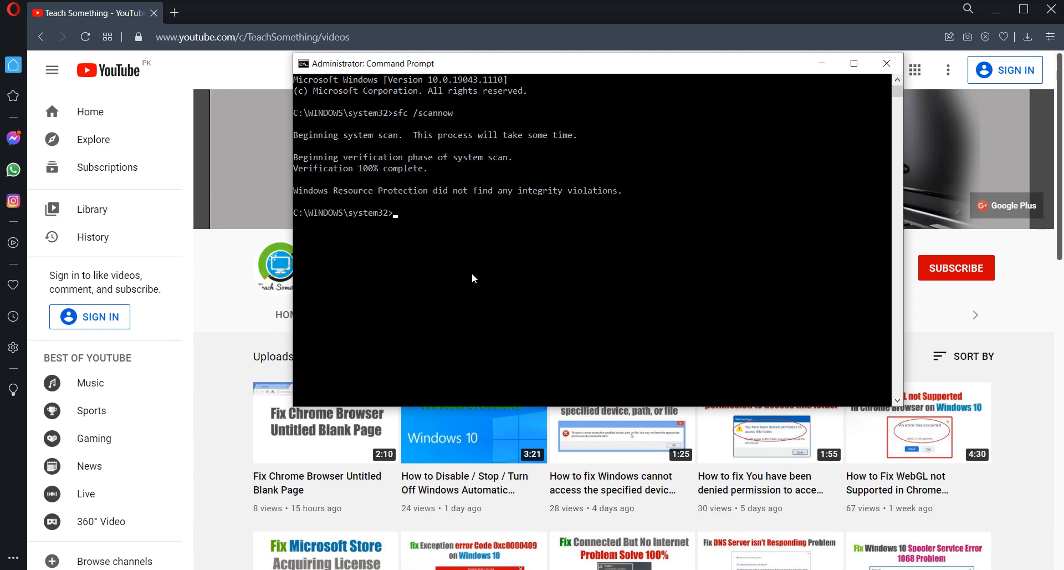
Run dism /online /cleanup-image /restorehealth to repair the Windows image.
text(d)
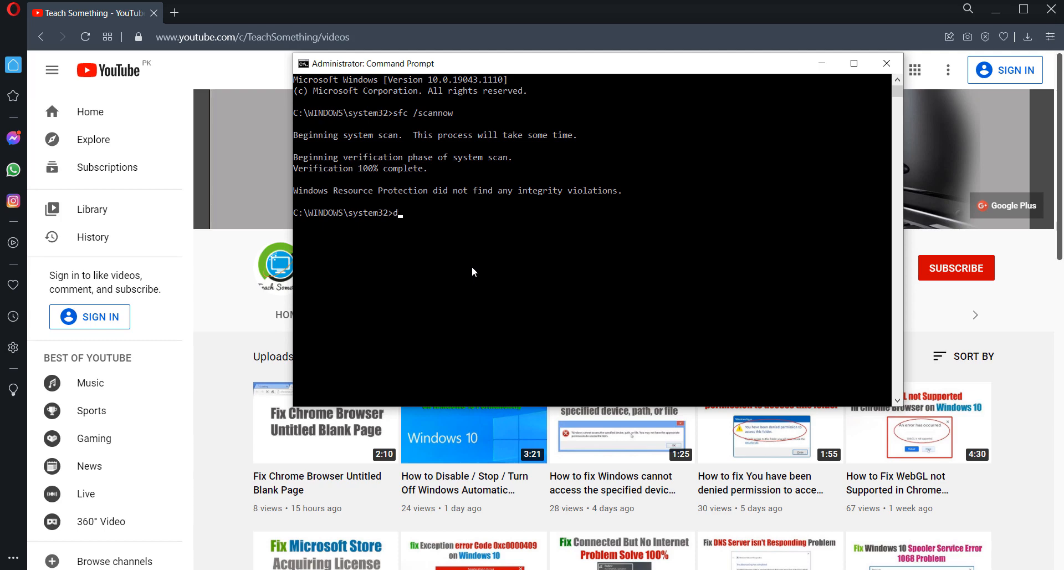
text(ism)
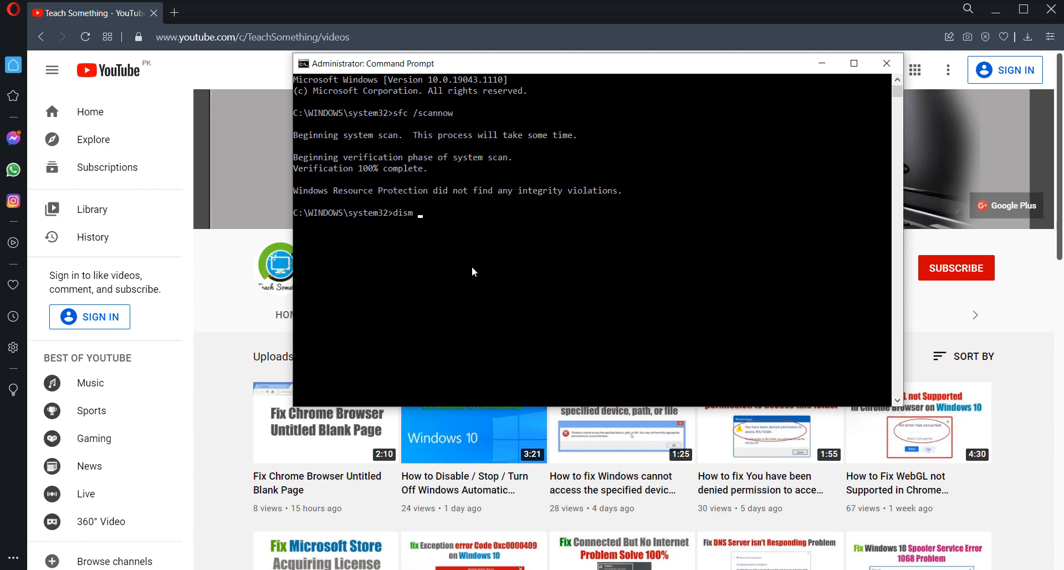
text(/online)
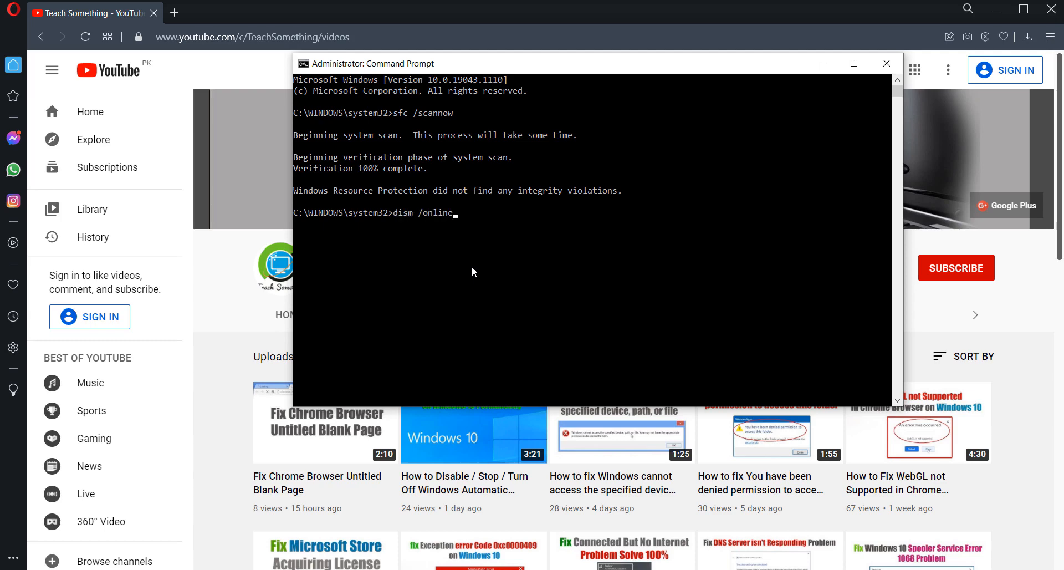
text(/cl)
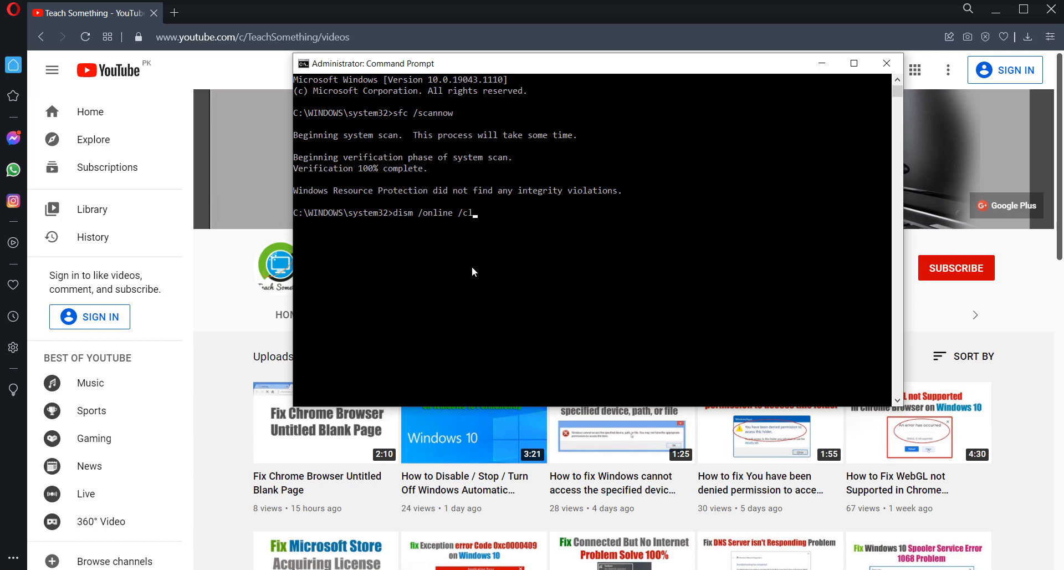
text(eanu)
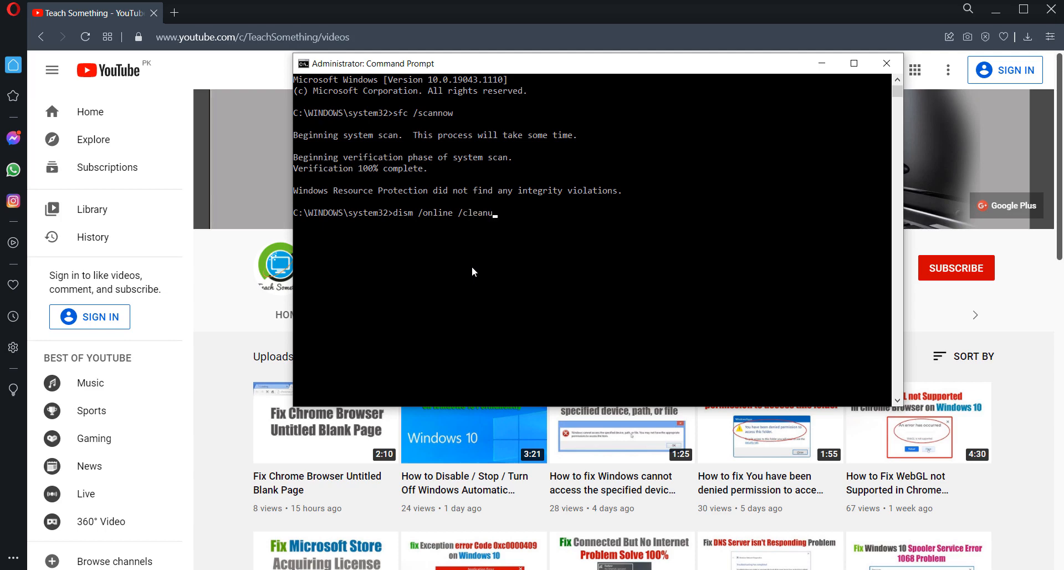
text(-image)
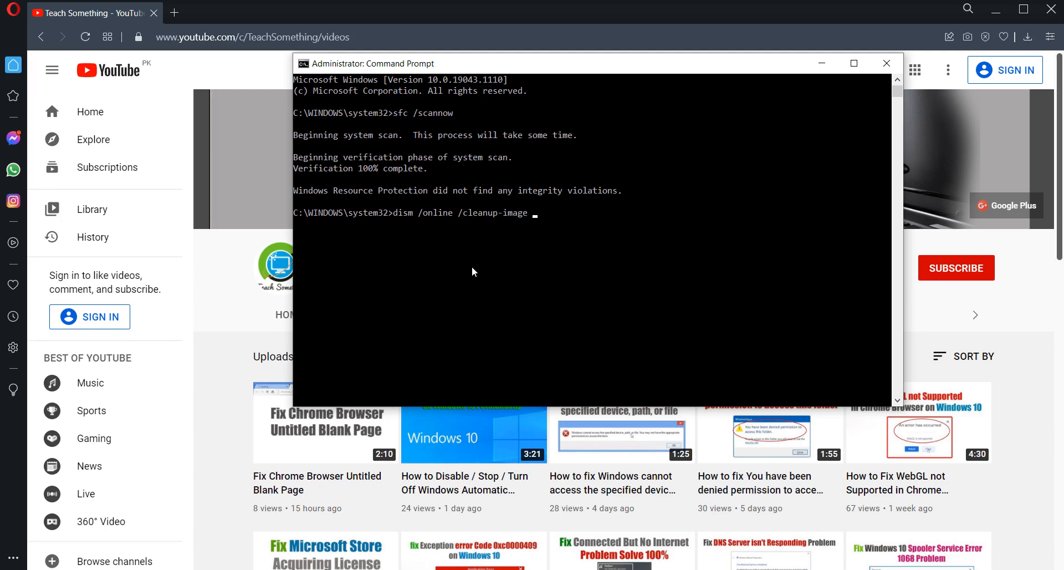
text(/r)
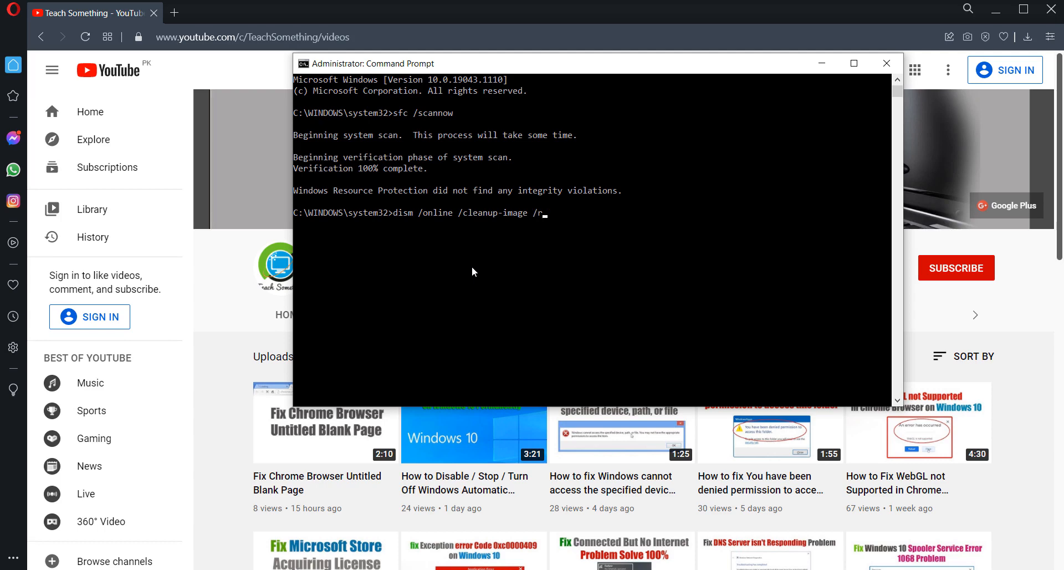
text(estorehealth)
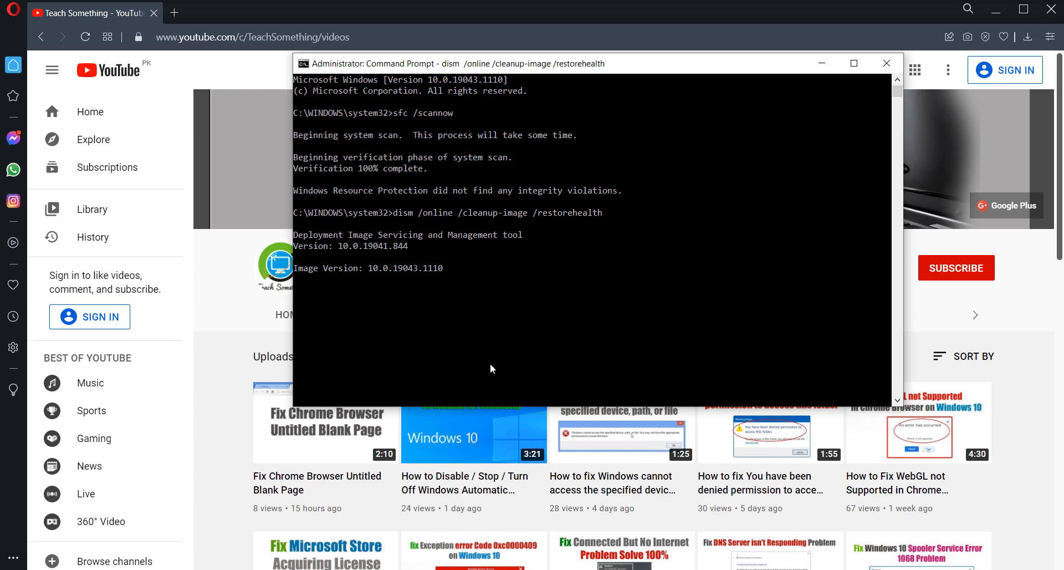
mouse_move(510, 272)
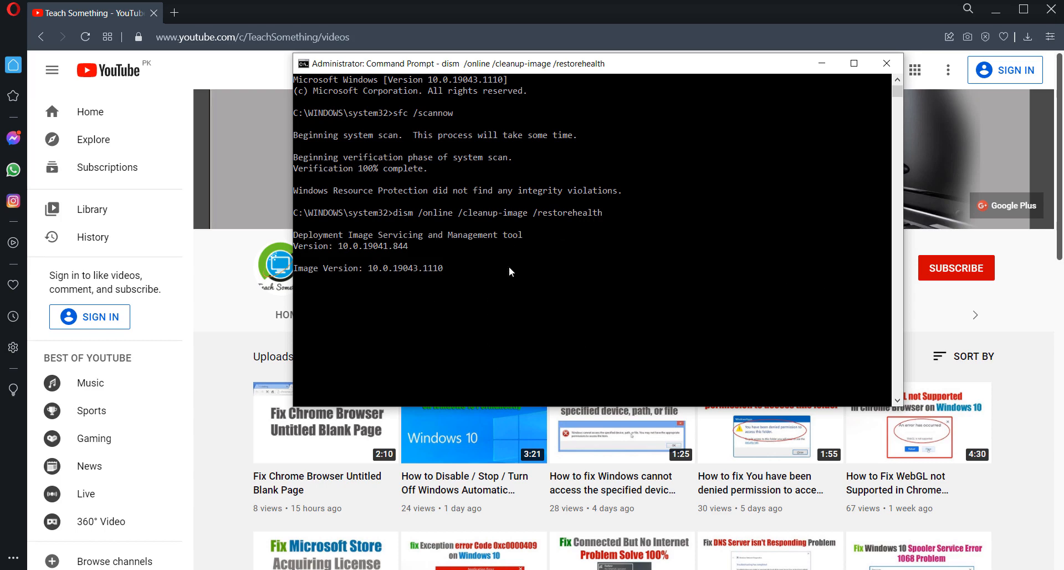
mouse_move(395, 363)
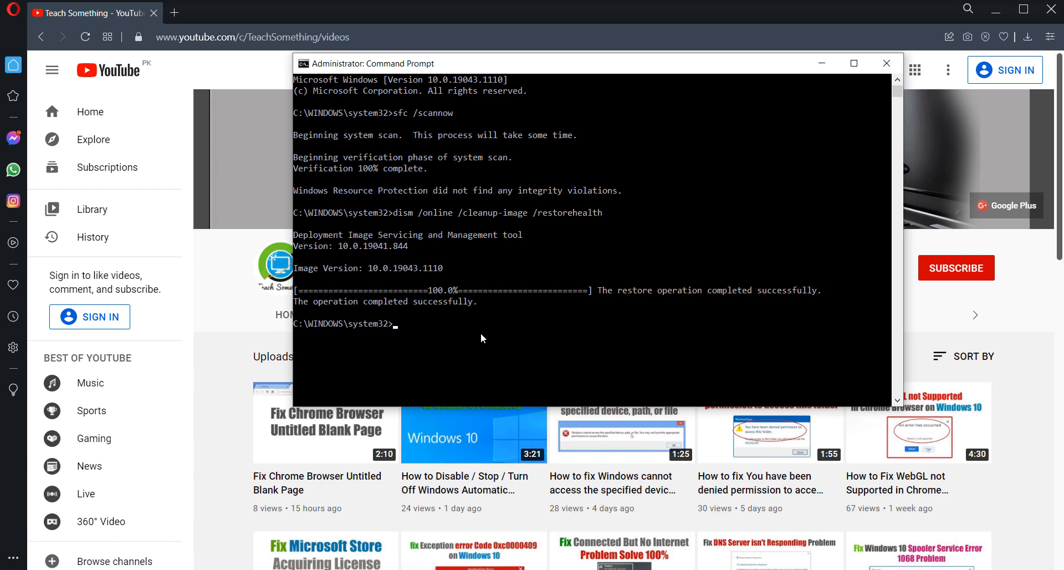
Close the Command Prompt, briefly show the Start menu, and return to the YouTube channel page.
click(887, 64)
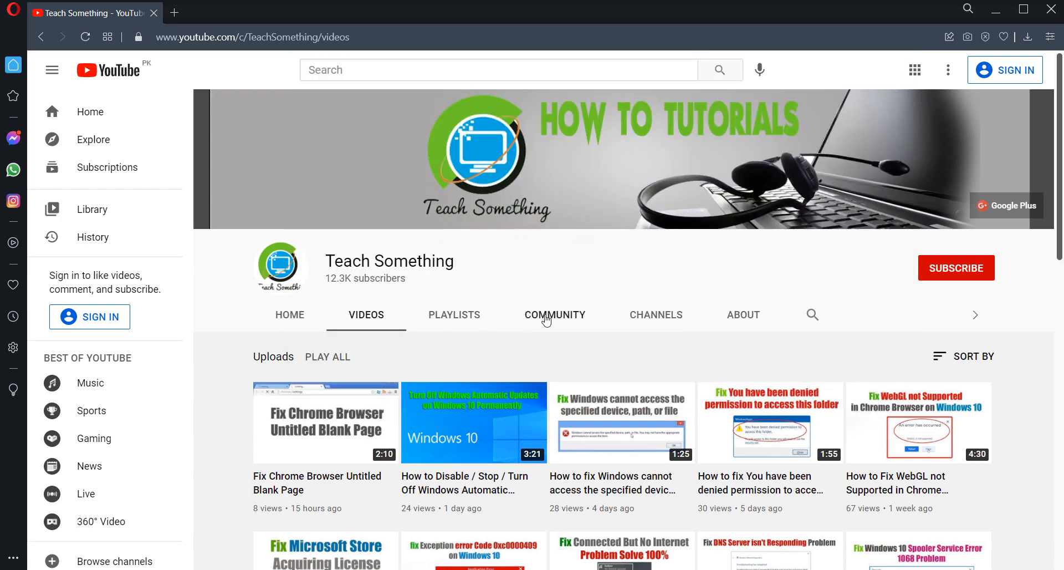
mouse_move(555, 314)
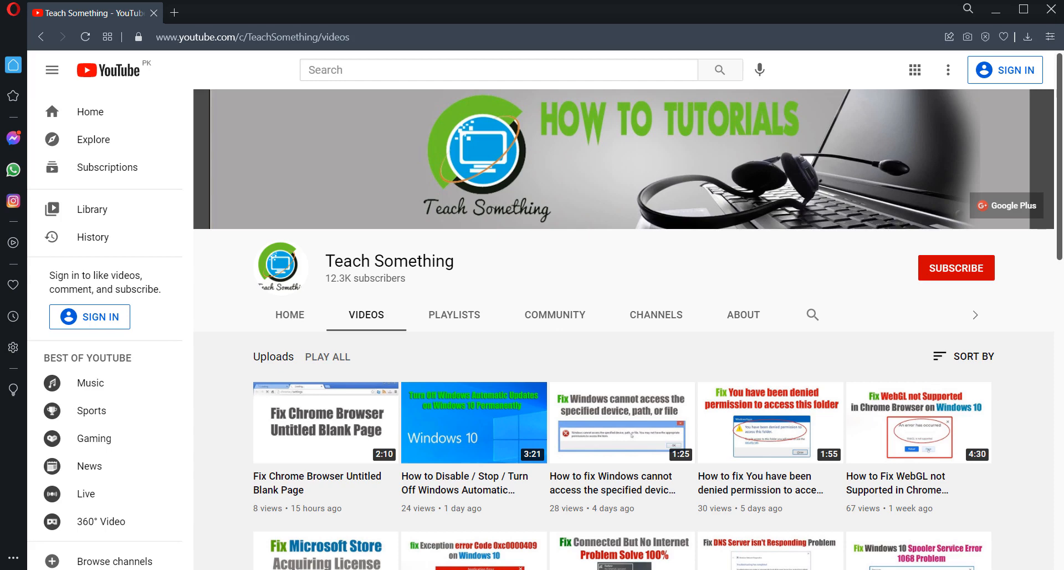
key(Super)
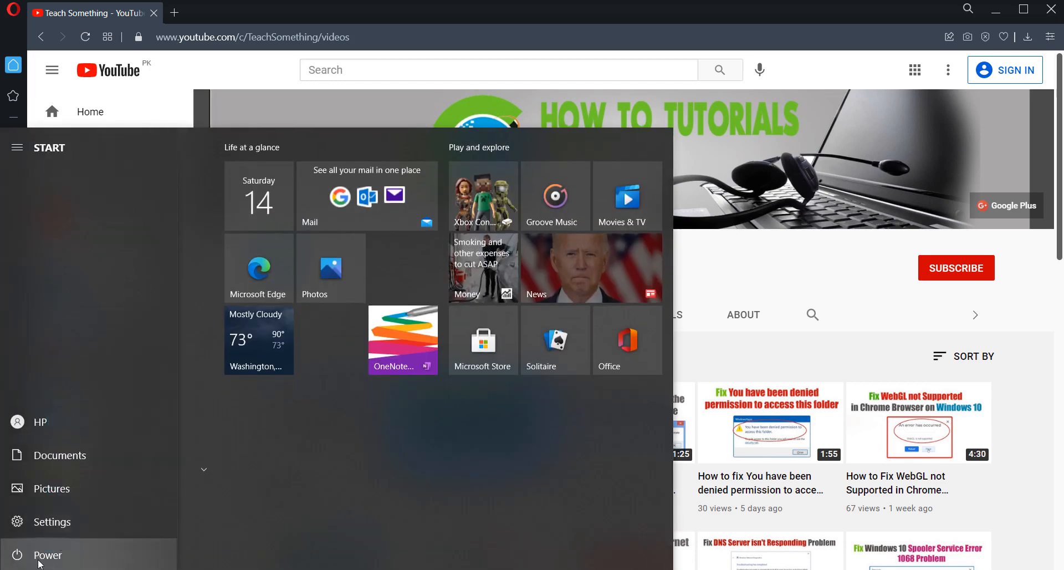
click(48, 554)
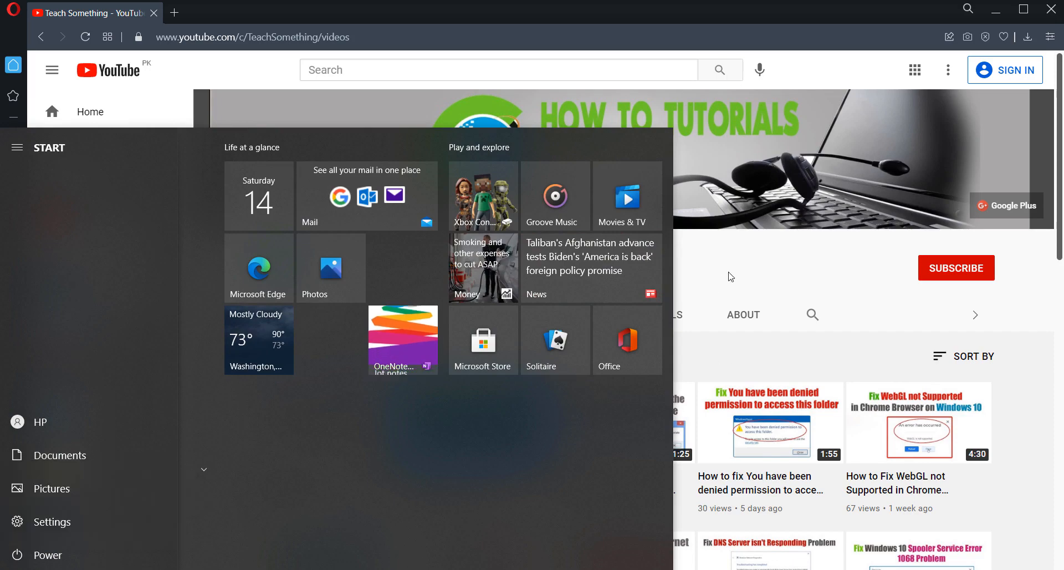
click(704, 262)
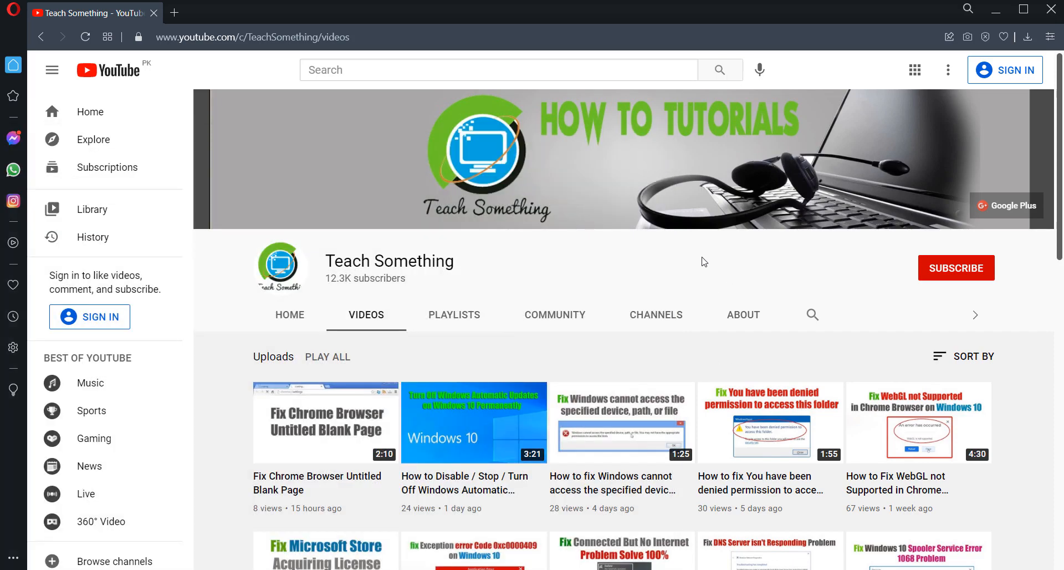
mouse_move(988, 277)
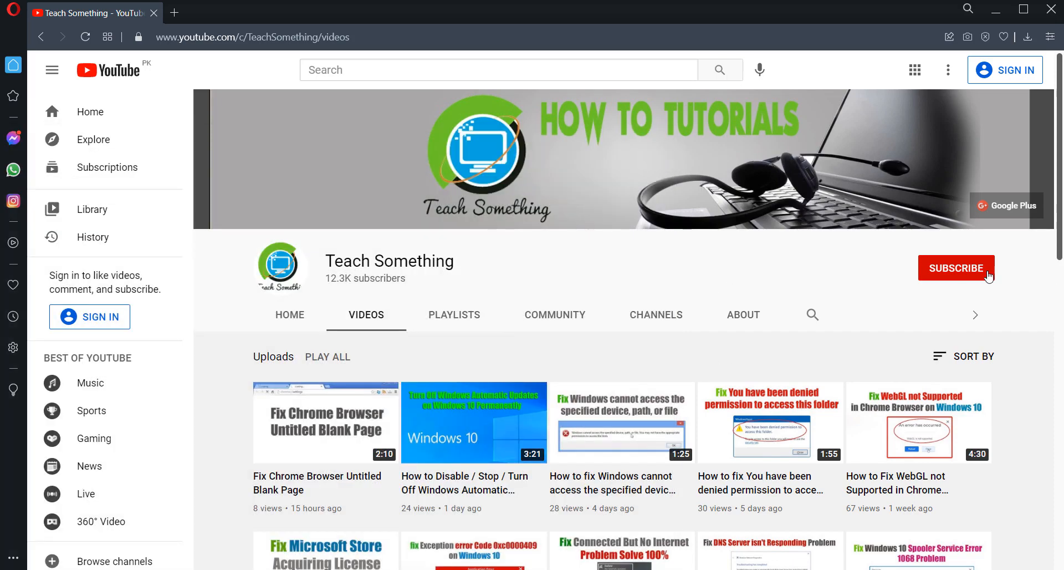